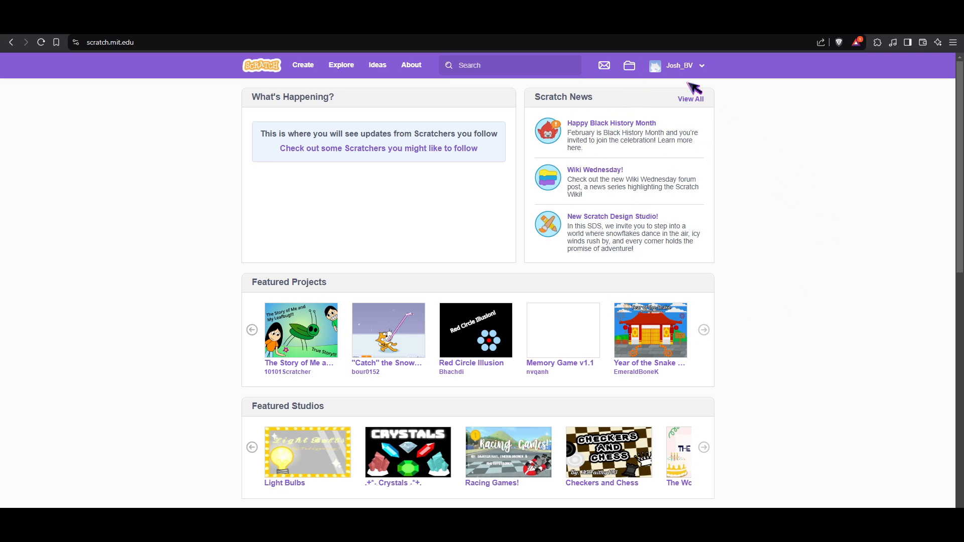
# Step: Open Account settings from the username menu in the top bar
pyautogui.click(675, 65)
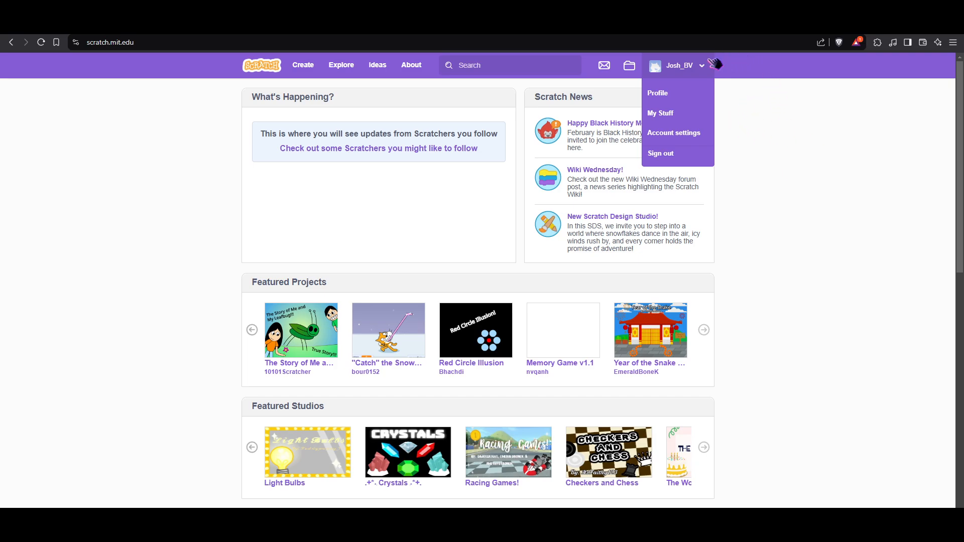
pyautogui.click(672, 132)
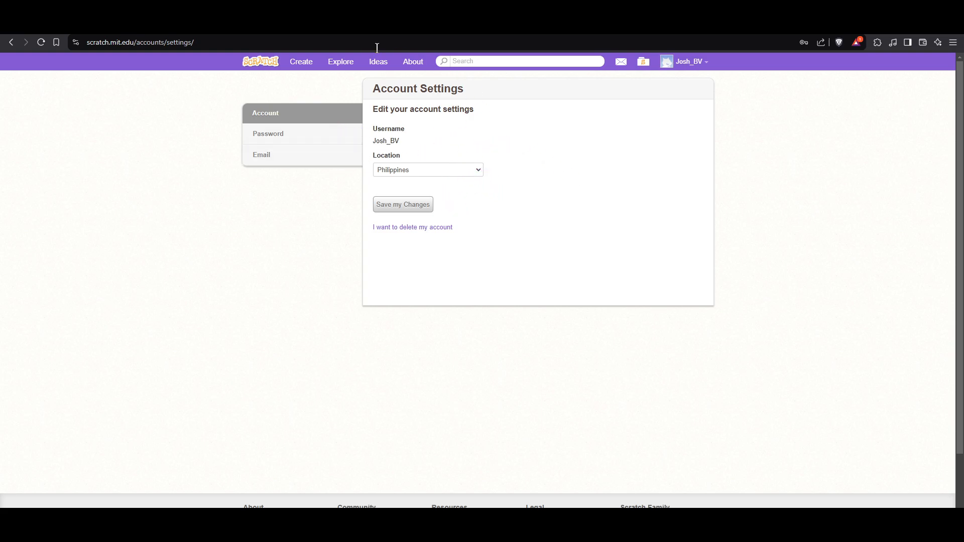
pyautogui.moveTo(538, 121)
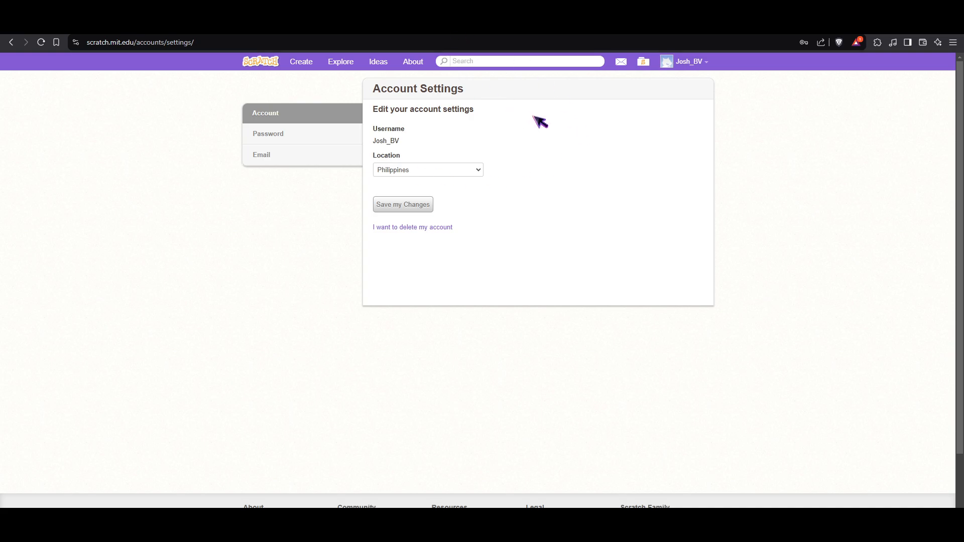
pyautogui.moveTo(537, 113)
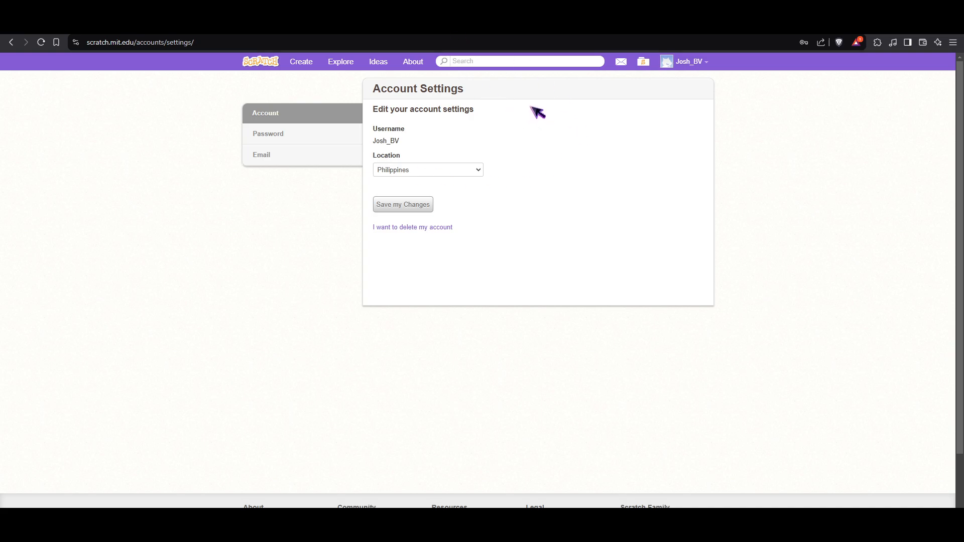
pyautogui.moveTo(483, 187)
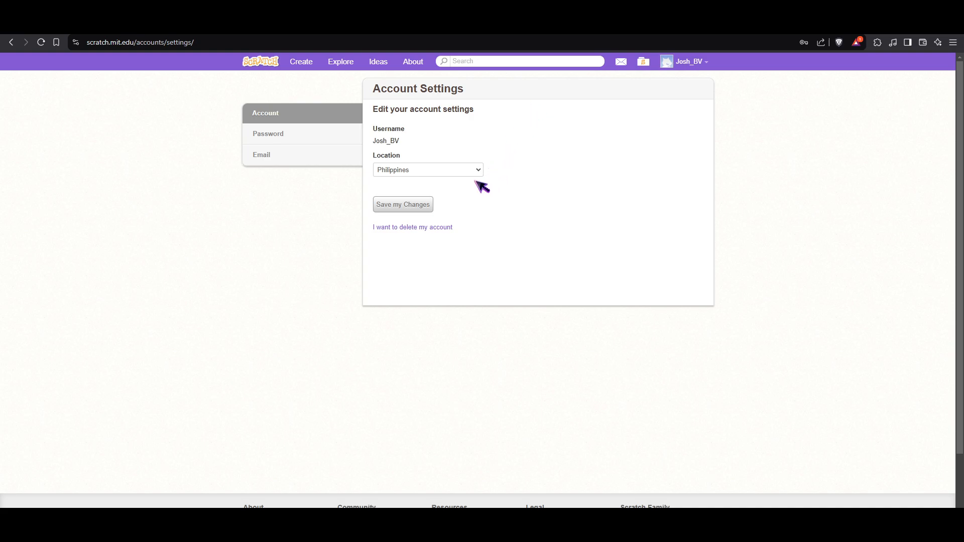
pyautogui.moveTo(501, 327)
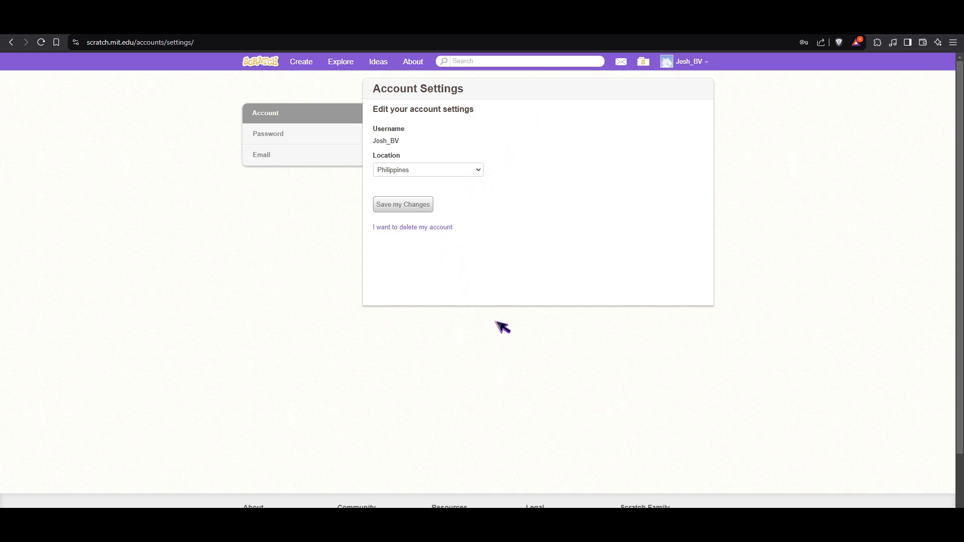
pyautogui.moveTo(509, 320)
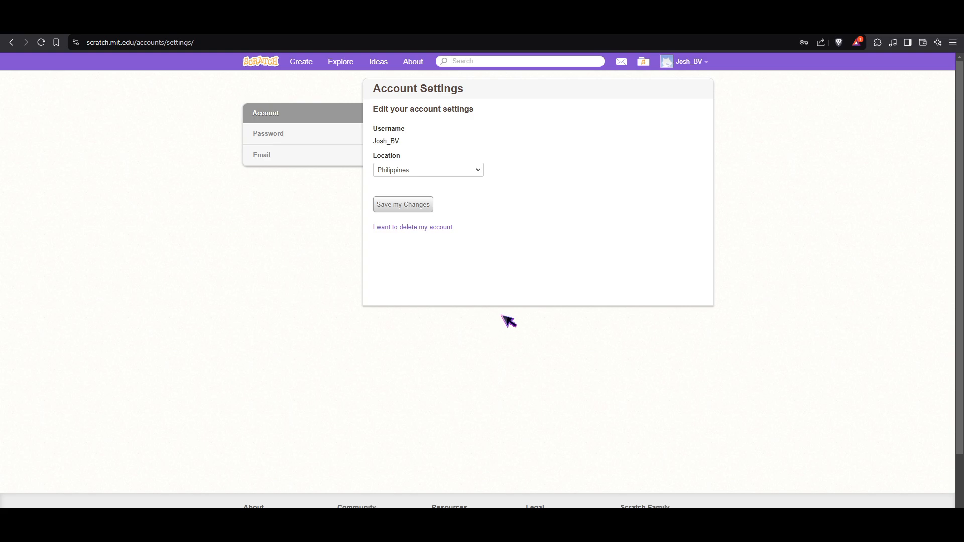
pyautogui.moveTo(497, 300)
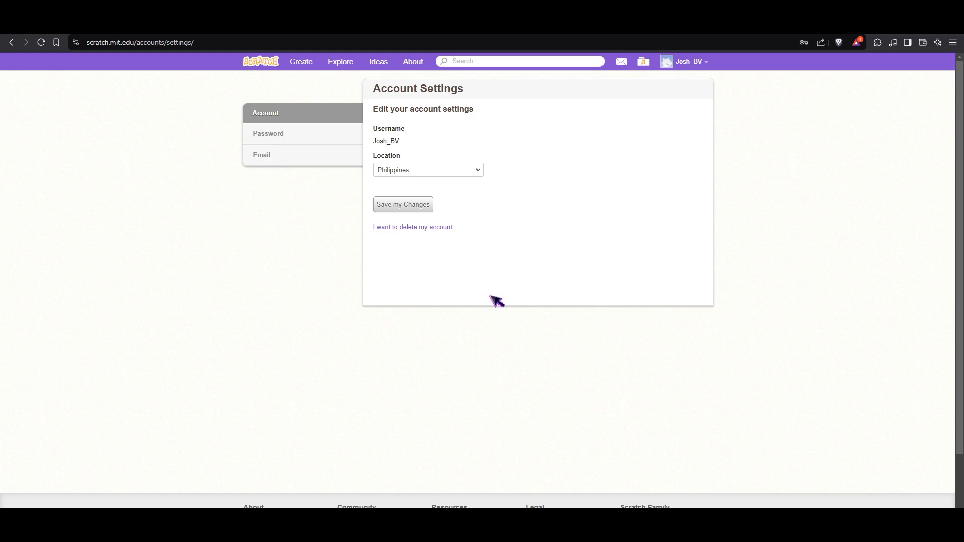
pyautogui.moveTo(486, 302)
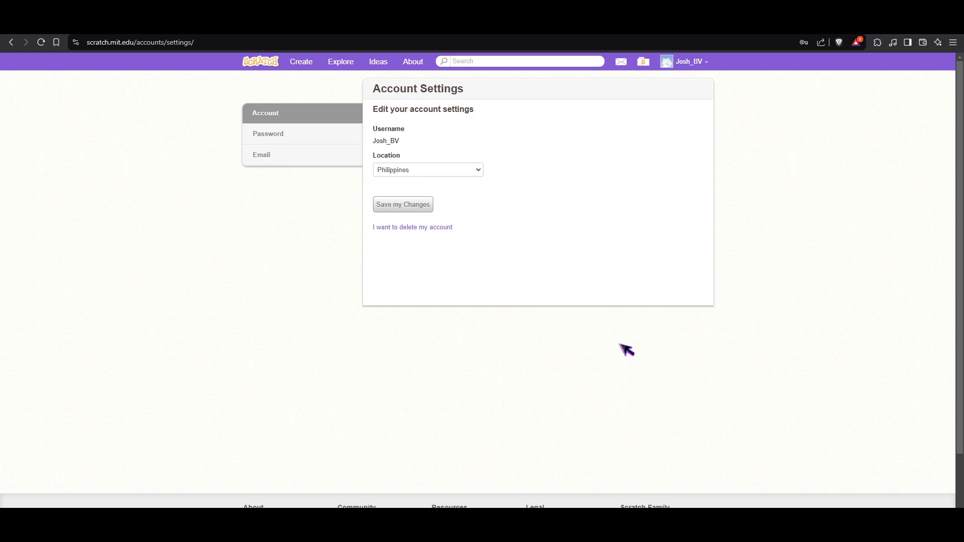
pyautogui.scroll(-3)
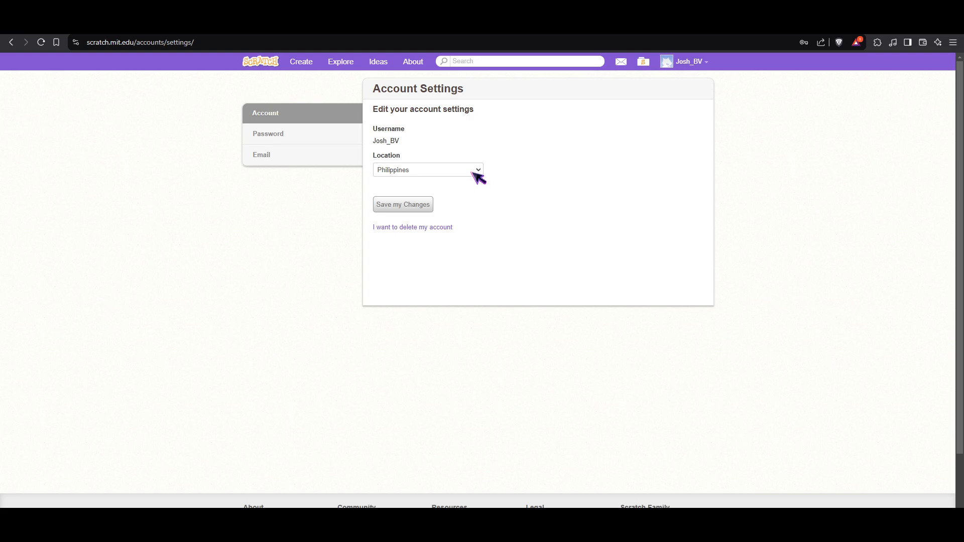
pyautogui.moveTo(487, 328)
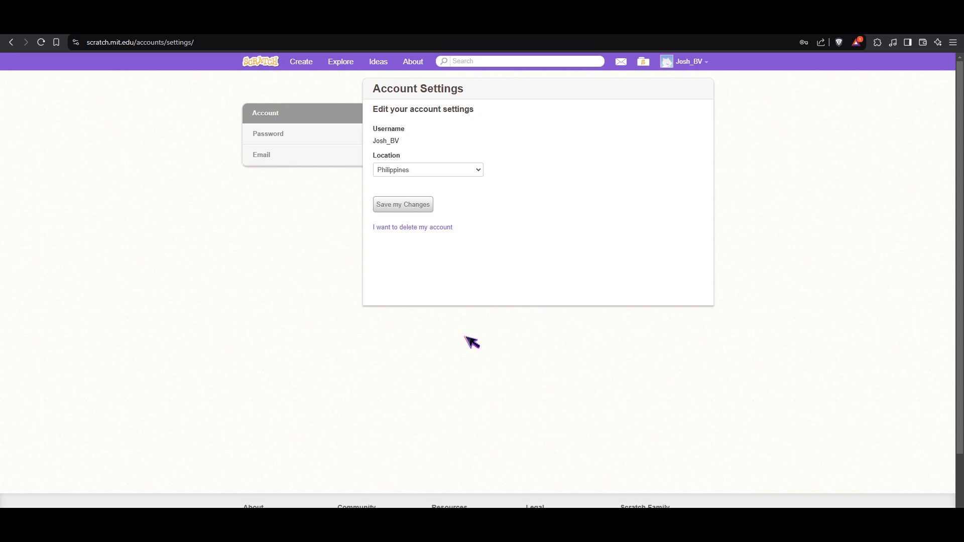
pyautogui.moveTo(472, 352)
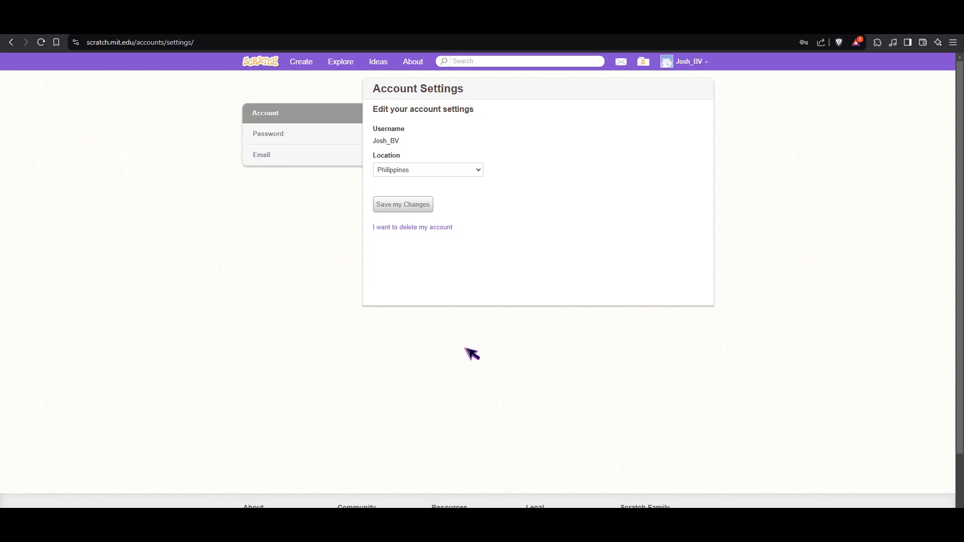
pyautogui.moveTo(472, 341)
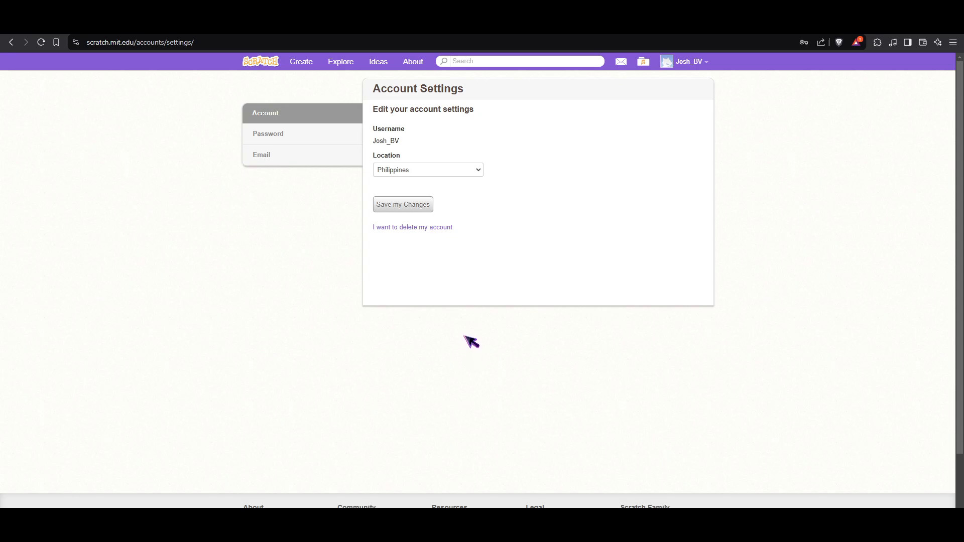